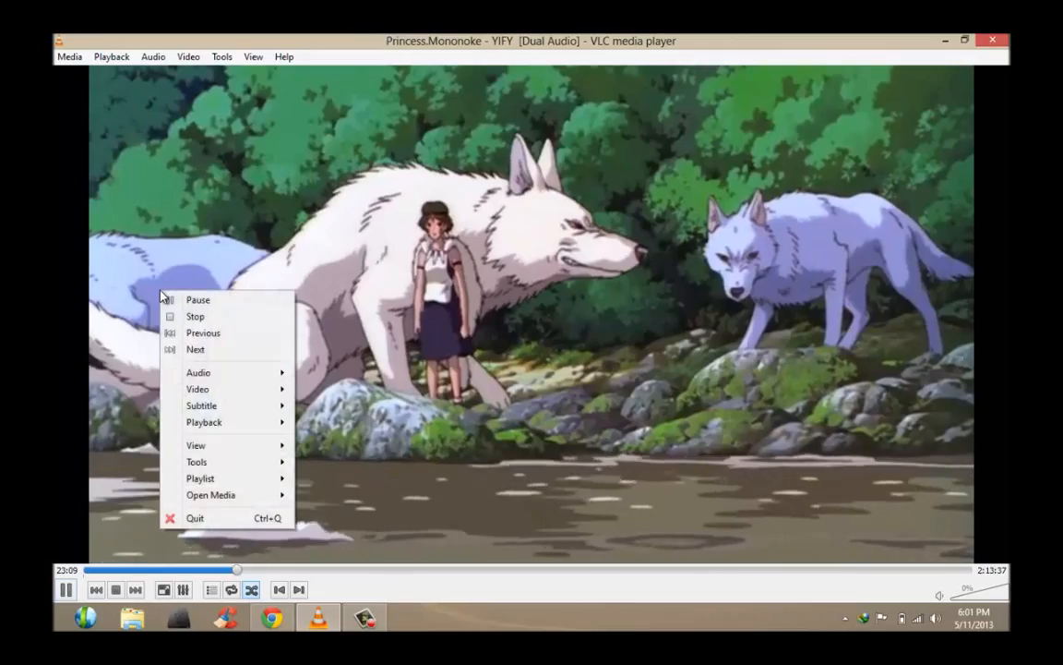
Step: Pick the English audio track in VLC, then close the media player to reveal the desktop
{"action": "left_click", "coordinate": [198, 373]}
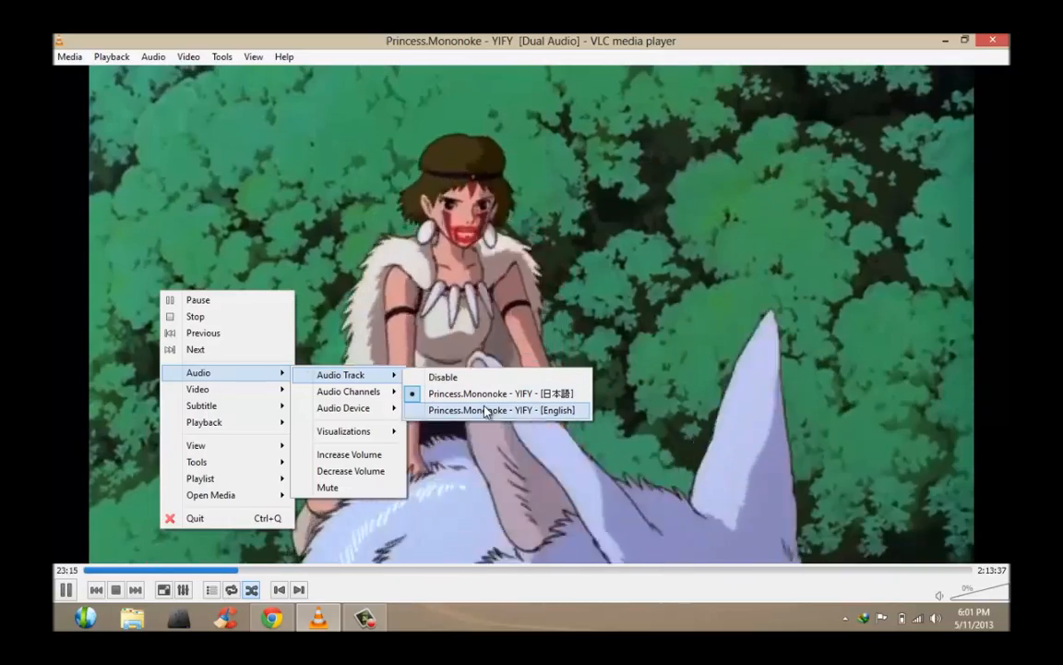
{"action": "left_click", "coordinate": [502, 410]}
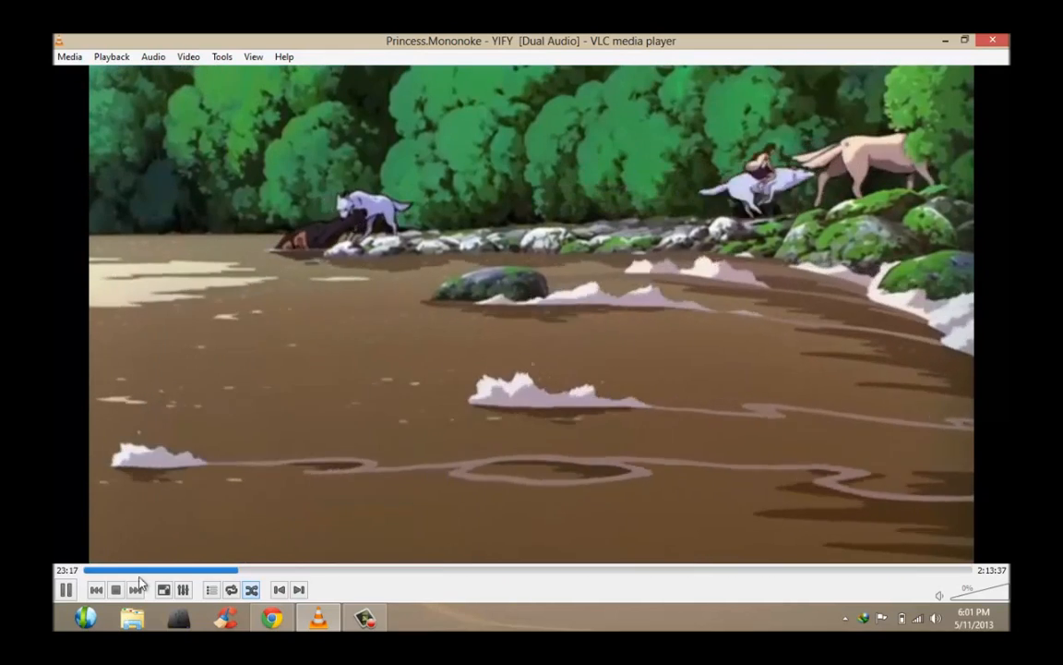
{"action": "left_click", "coordinate": [67, 589]}
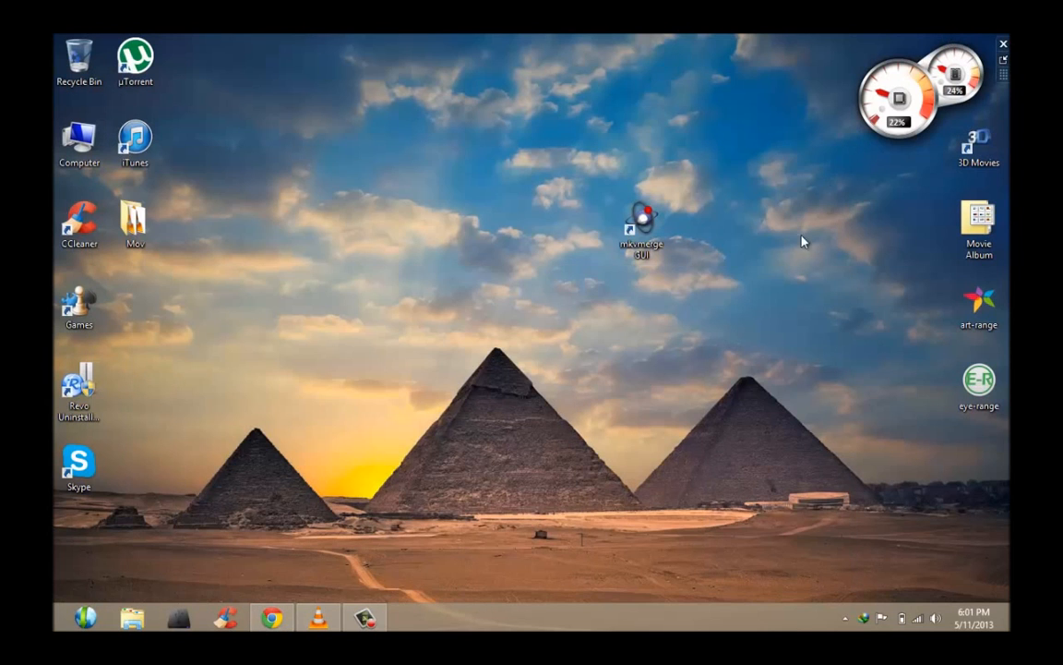
{"action": "mouse_move", "coordinate": [674, 355]}
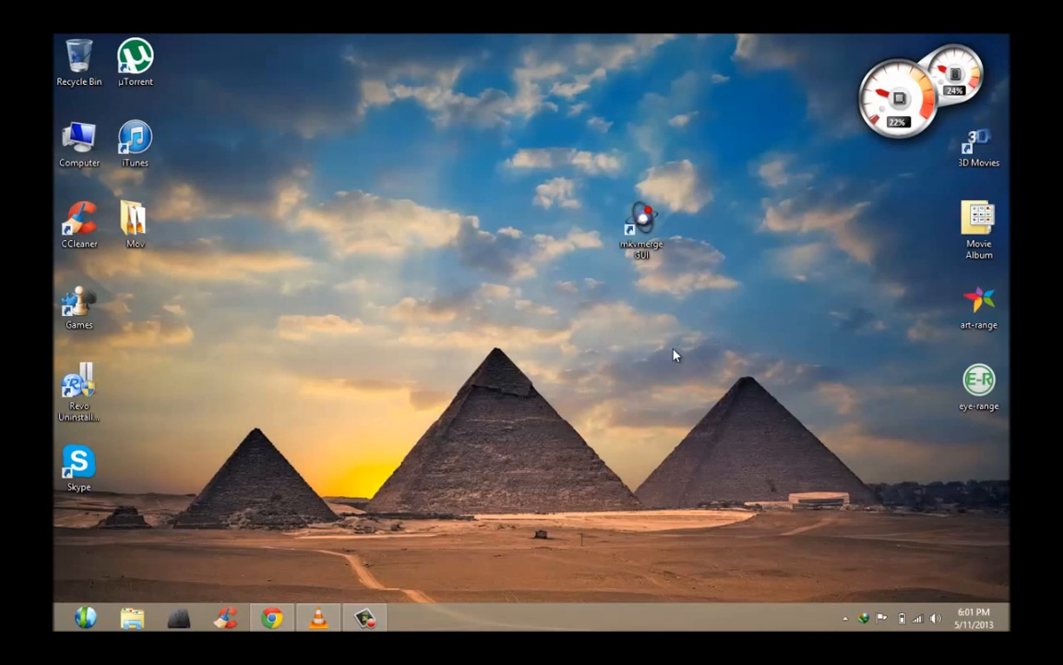
{"action": "mouse_move", "coordinate": [643, 225]}
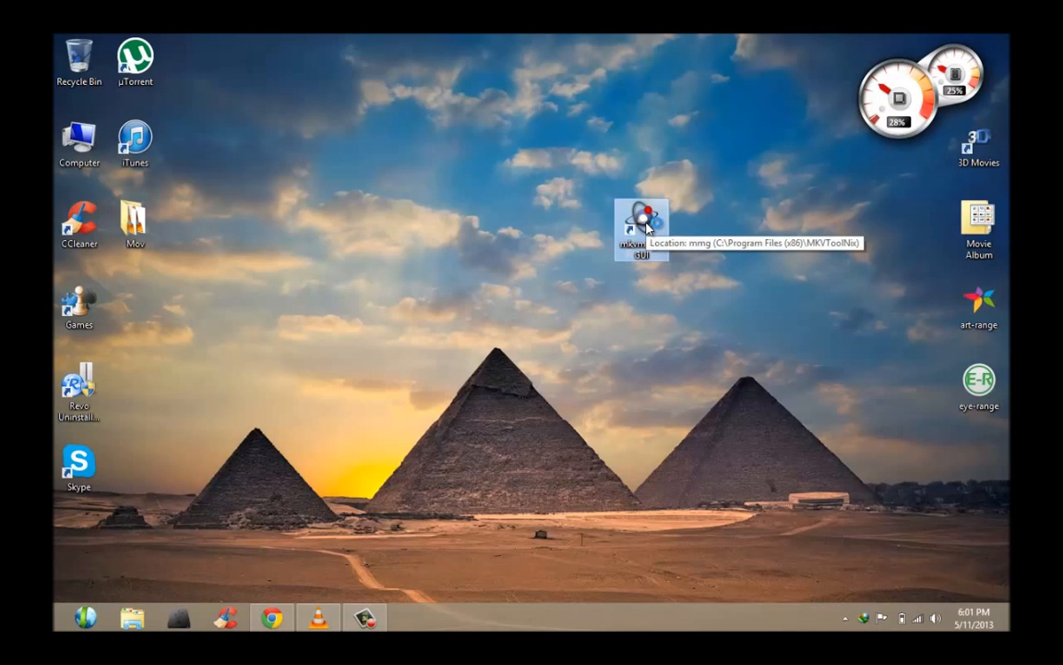
Step: Launch mkvmerge GUI and add MOVIES > ANIMATION > Princess Mononoke.mkv as the input file
{"action": "double_click", "coordinate": [643, 226]}
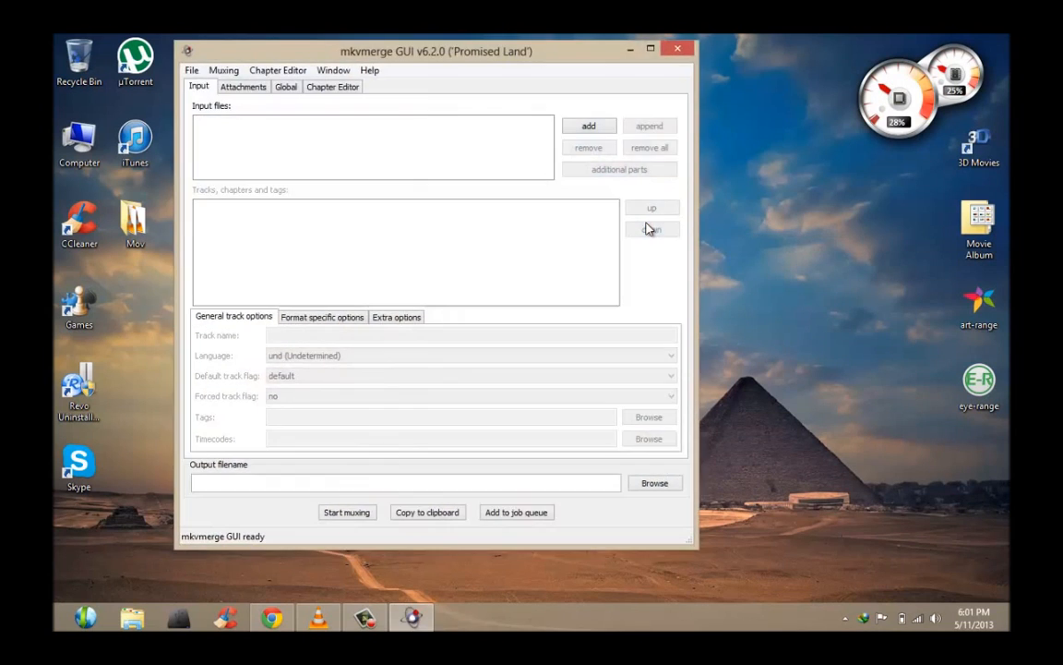
{"action": "mouse_move", "coordinate": [569, 246]}
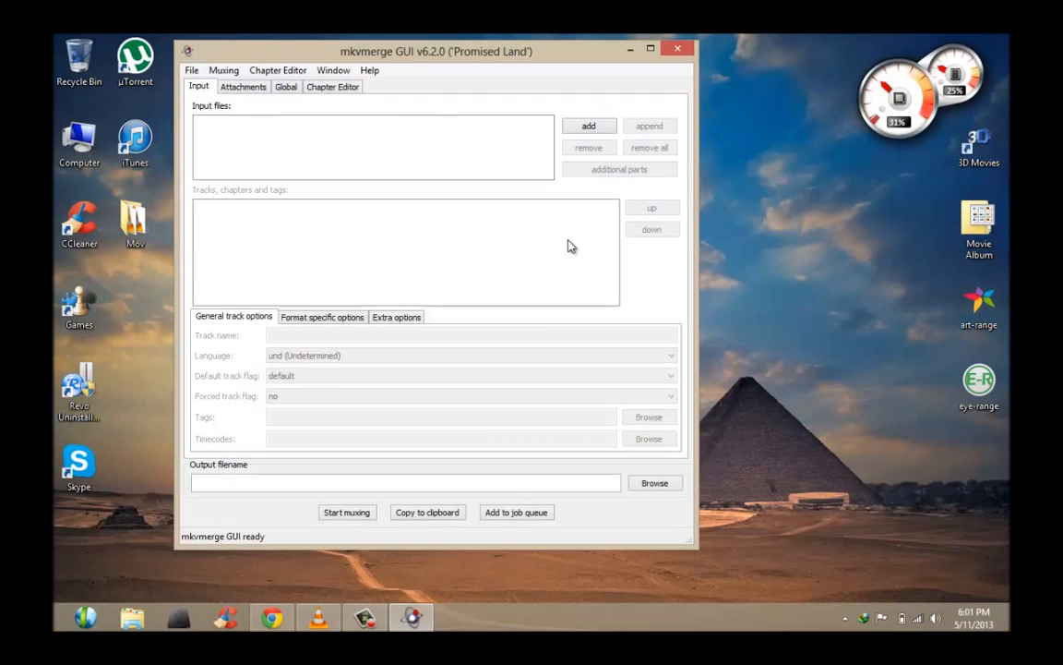
{"action": "left_click", "coordinate": [587, 125]}
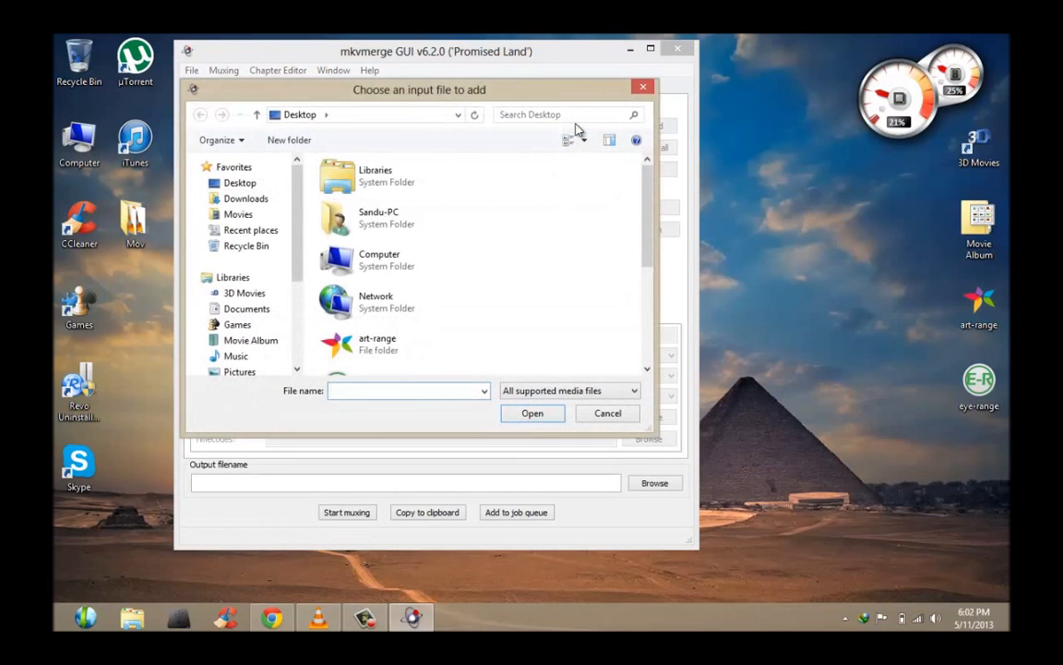
{"action": "left_click", "coordinate": [238, 214]}
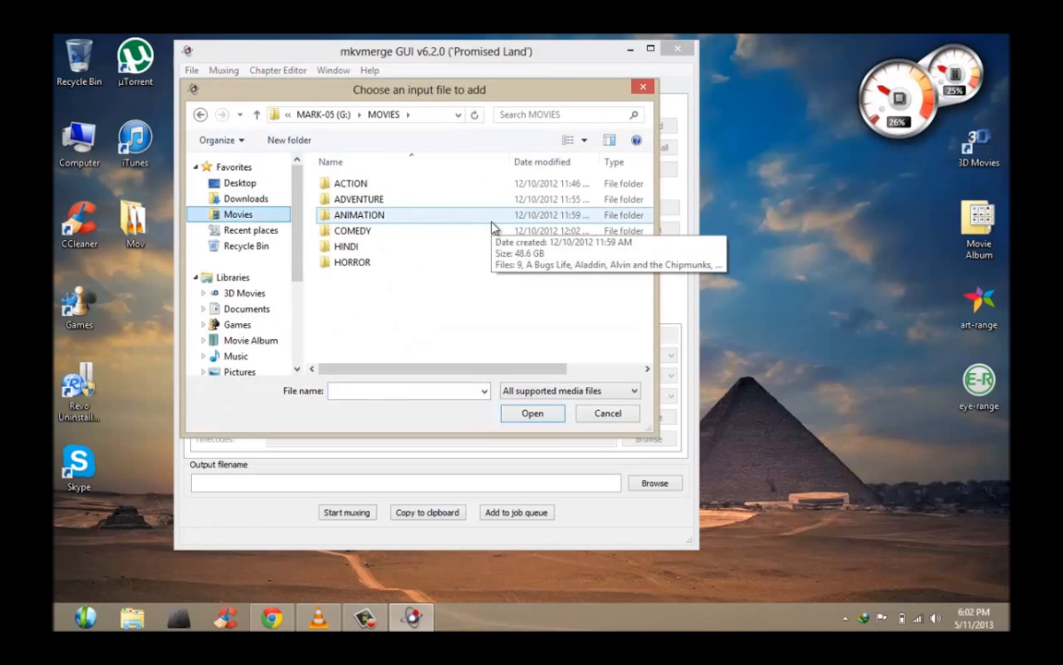
{"action": "double_click", "coordinate": [358, 214]}
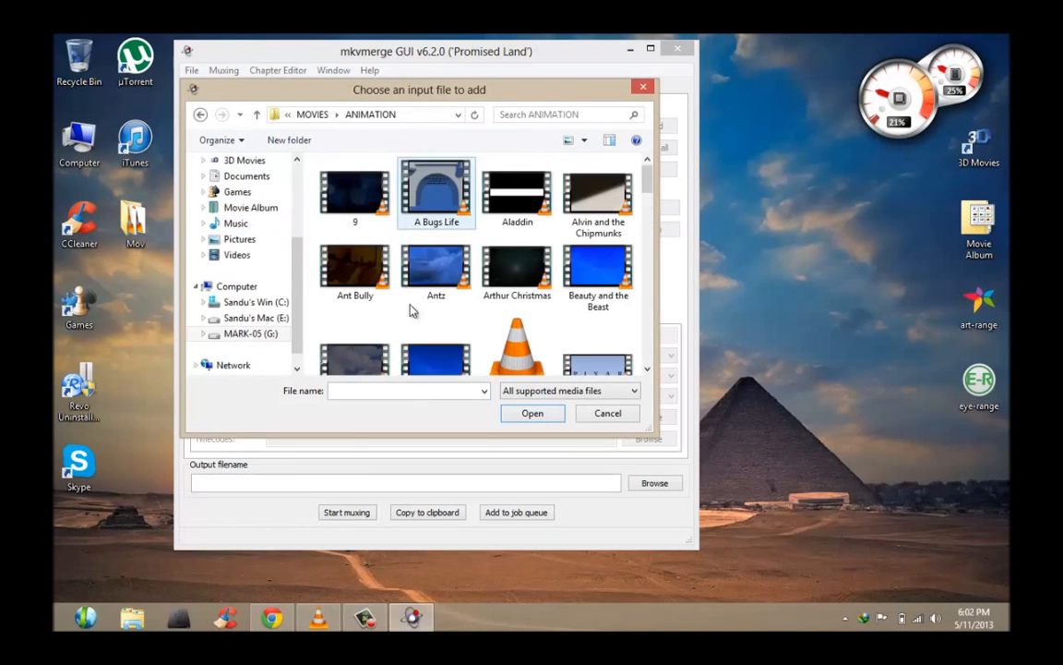
{"action": "type", "text": "pr"}
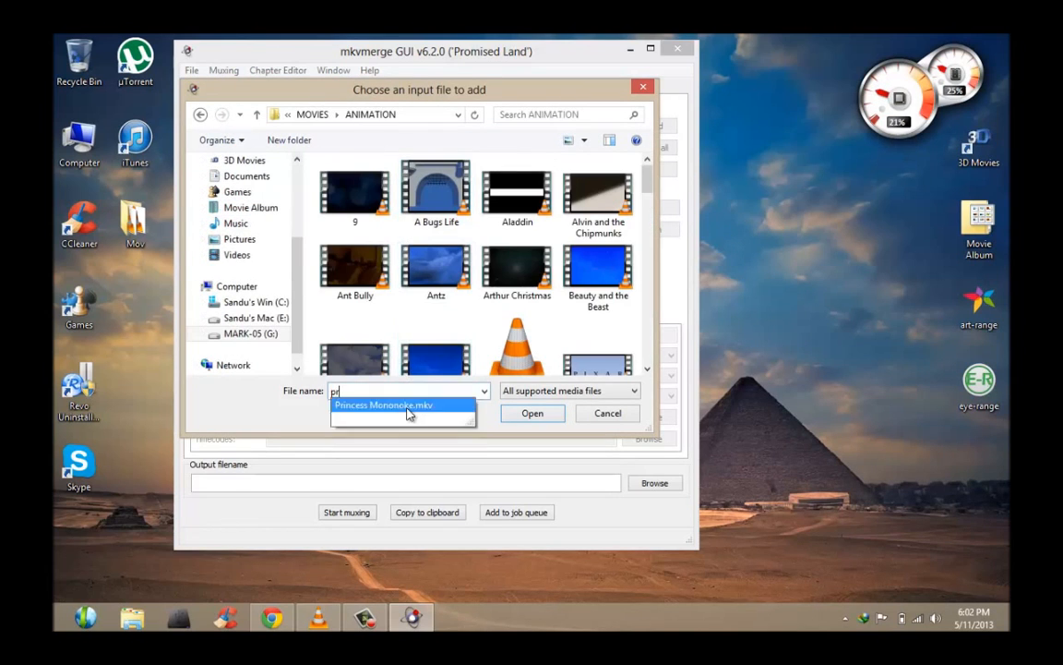
{"action": "left_click", "coordinate": [532, 414]}
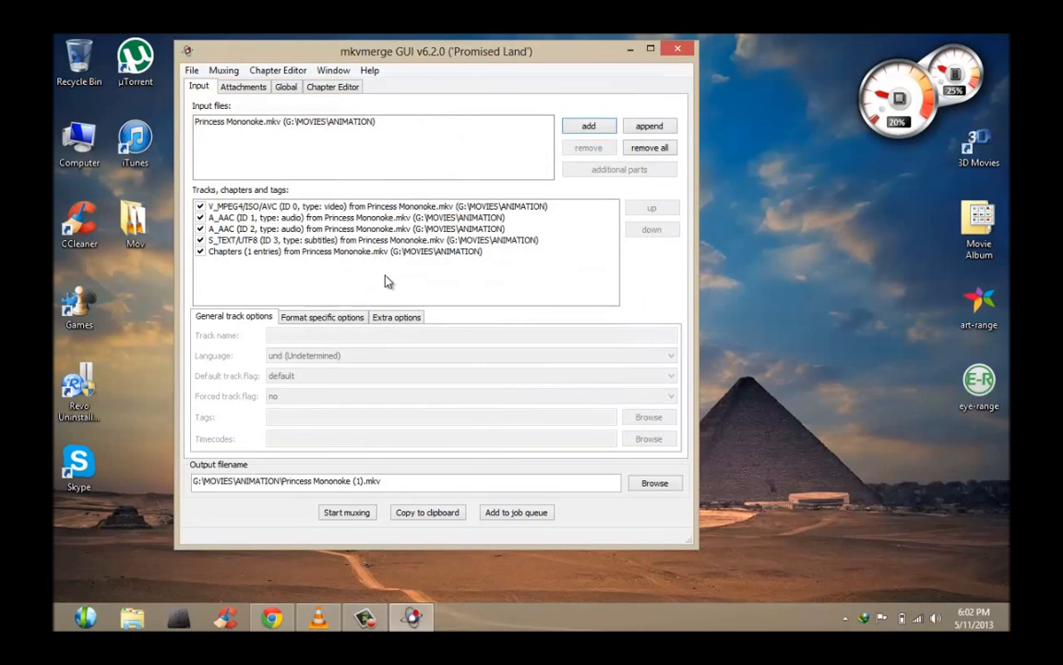
{"action": "mouse_move", "coordinate": [362, 251]}
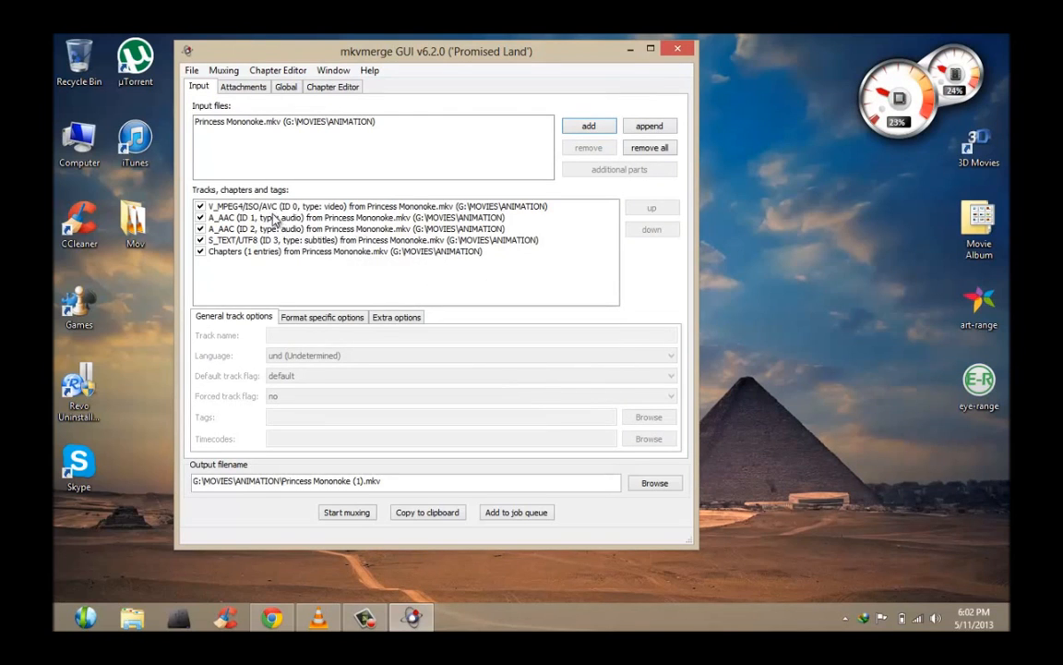
{"action": "mouse_move", "coordinate": [296, 233]}
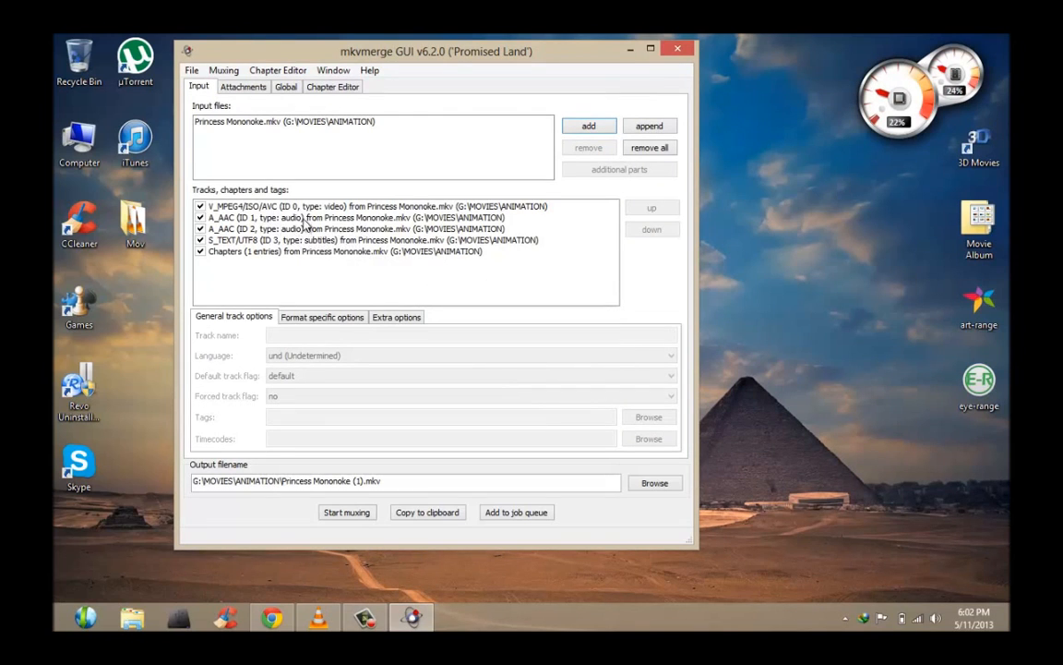
Step: Untick one A_AAC audio track, keeping the Japanese one, and browse the output filename to the Desktop
{"action": "left_click", "coordinate": [369, 229]}
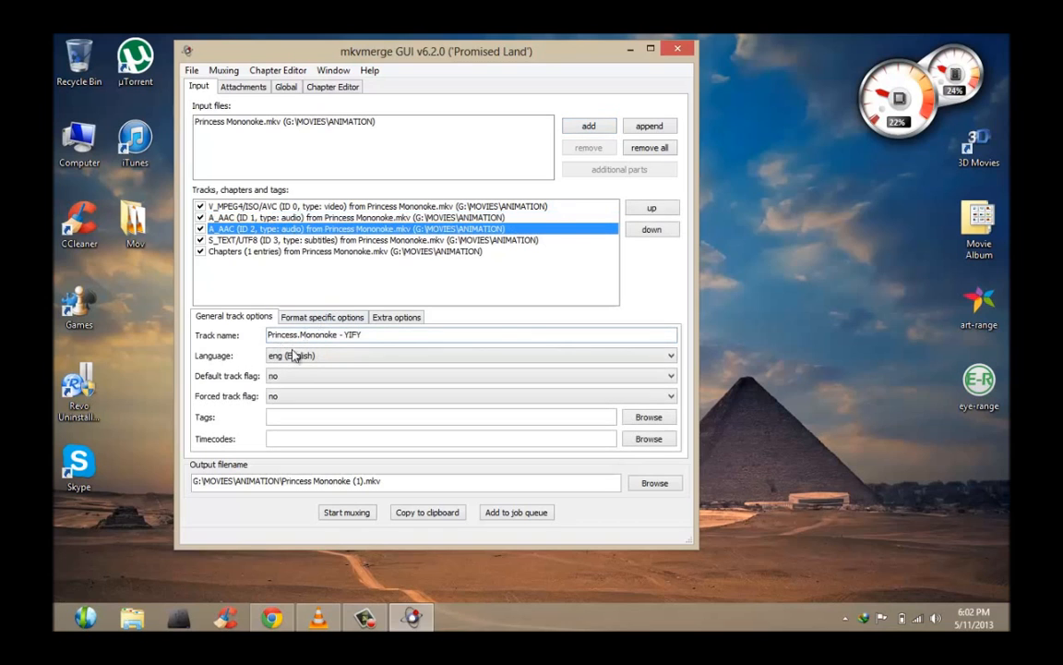
{"action": "left_click", "coordinate": [369, 217]}
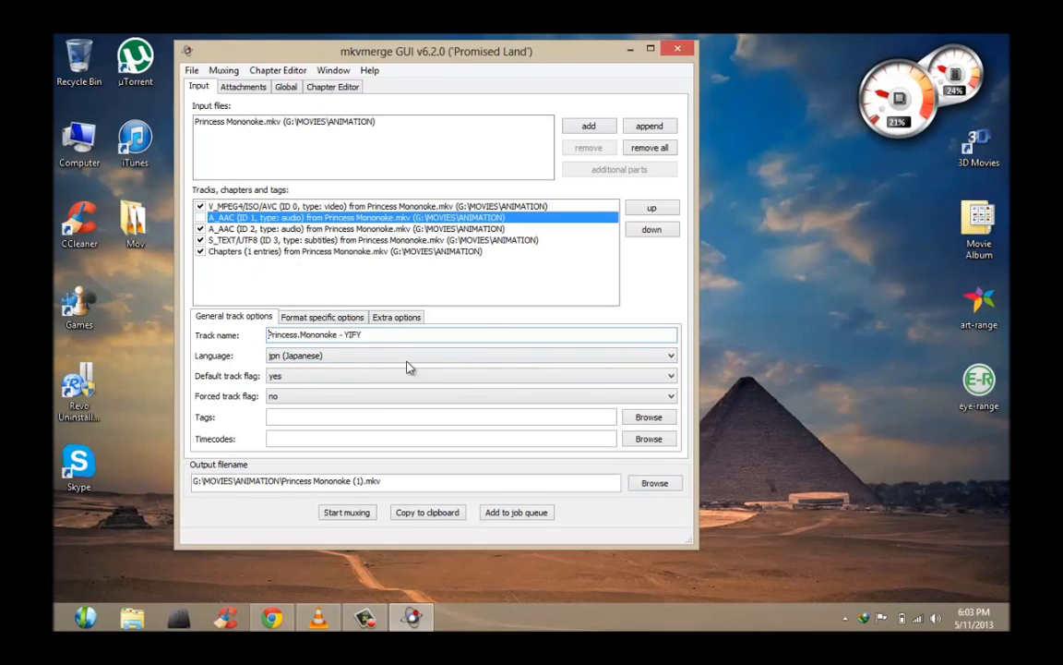
{"action": "left_click", "coordinate": [654, 484]}
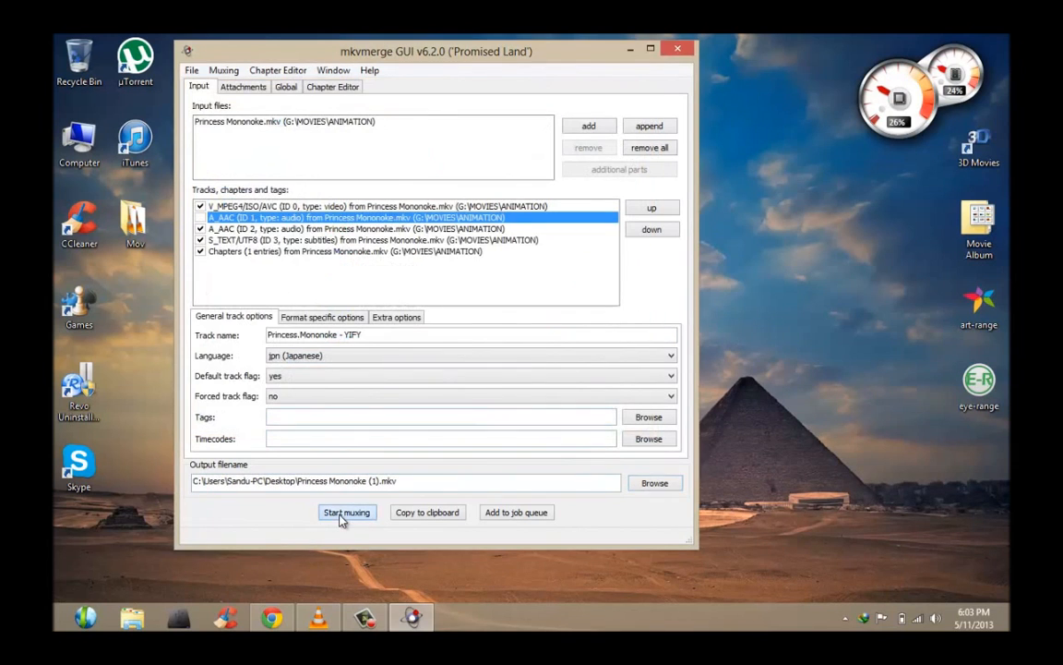
Step: Mux the single-audio Princess Mononoke MKV to the desktop and dismiss the finished report
{"action": "left_click", "coordinate": [347, 513]}
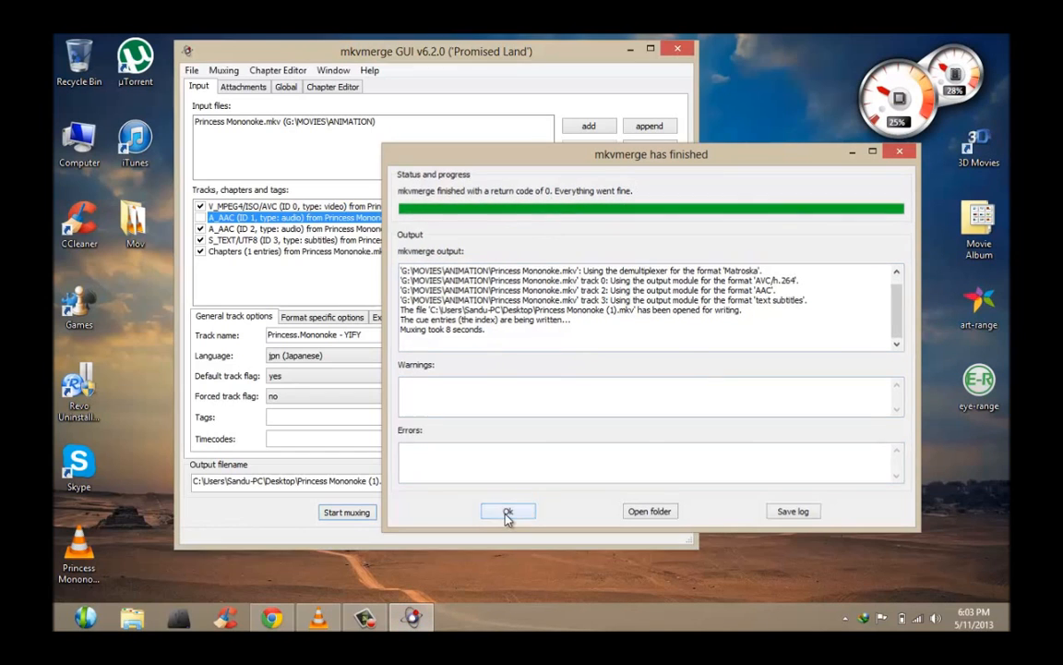
{"action": "left_click", "coordinate": [508, 510]}
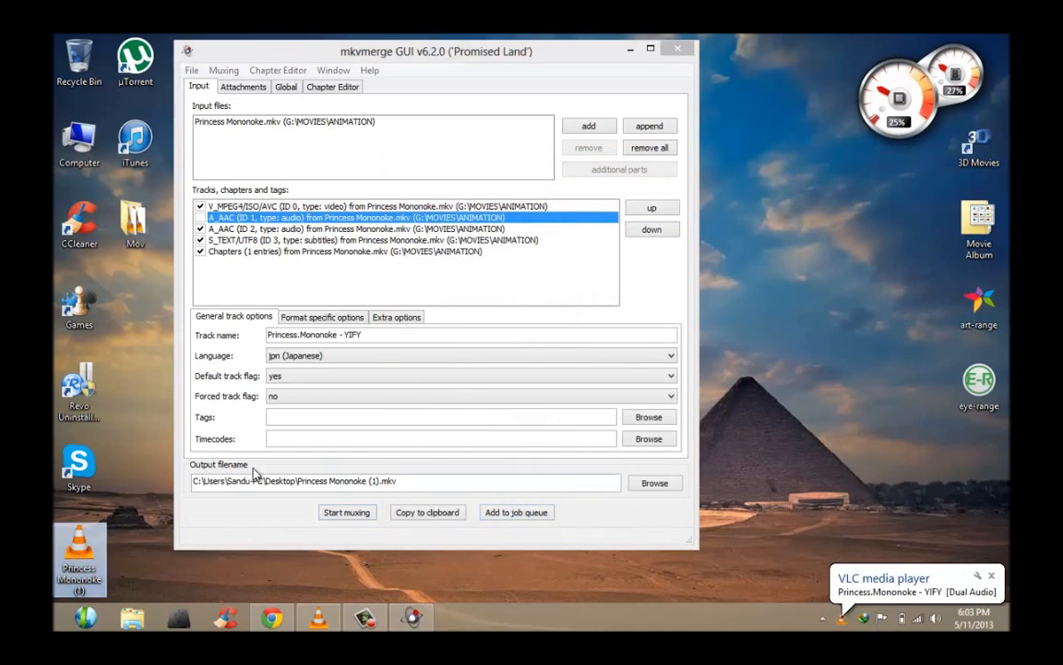